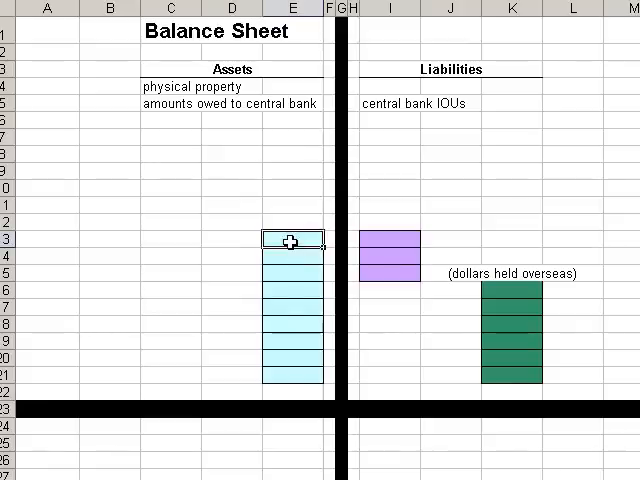
Step: Begin selecting the top asset cell to extend the light blue block upward
click(388, 244)
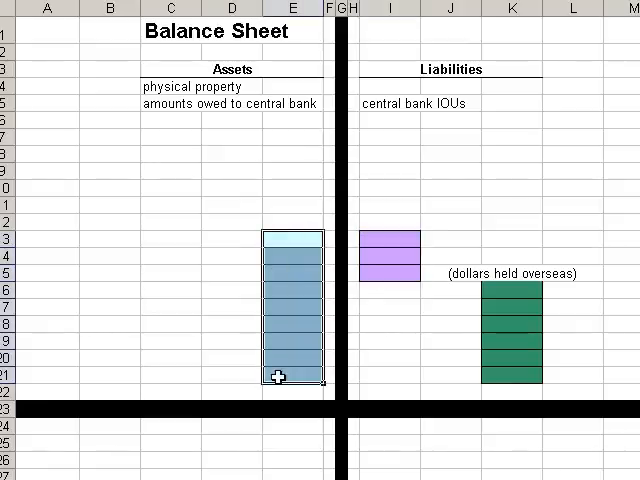
mouse_move(396, 192)
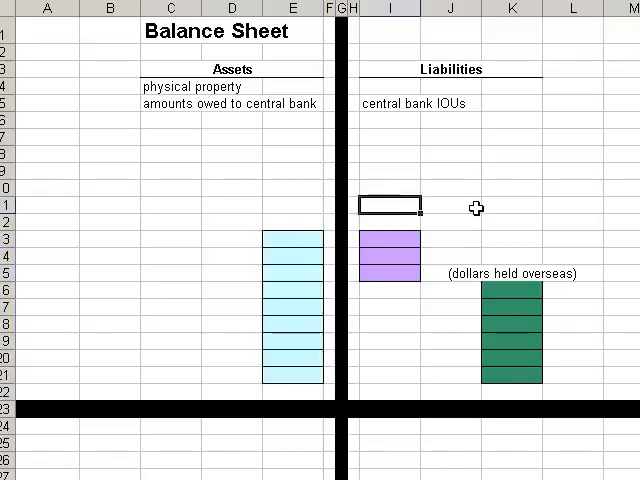
mouse_move(412, 216)
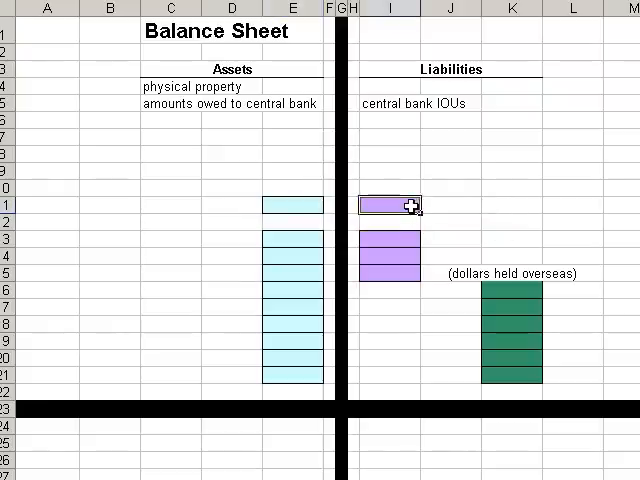
mouse_move(480, 140)
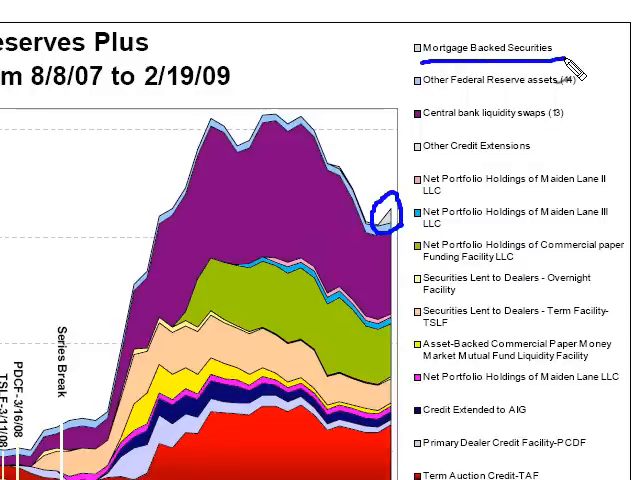
mouse_move(390, 224)
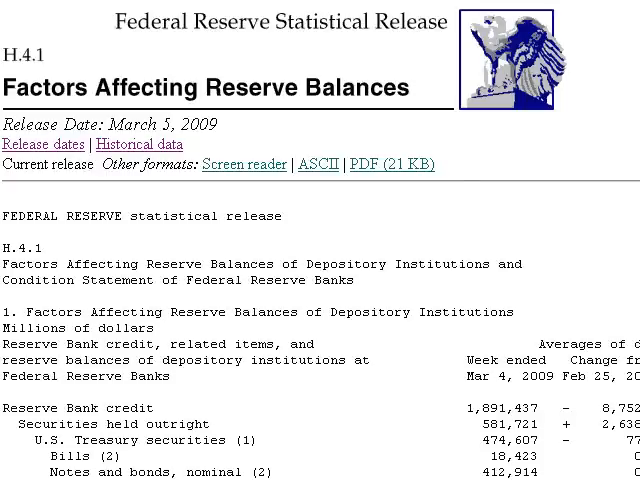
Step: Highlight the word Mortgage in the mortgage-backed securities row of the H.4.1 table
scroll(down, 3)
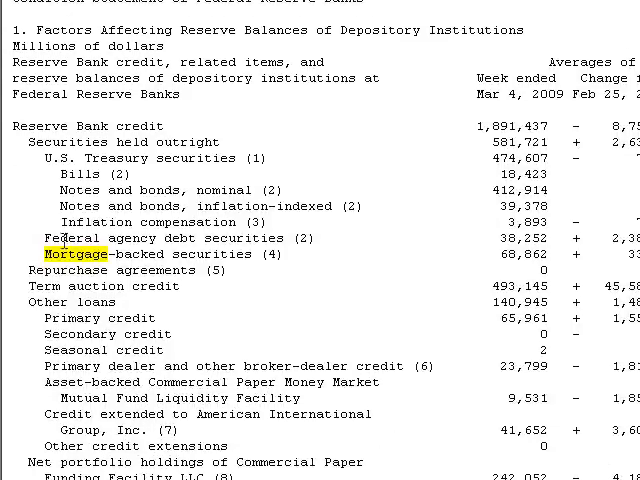
double_click(136, 254)
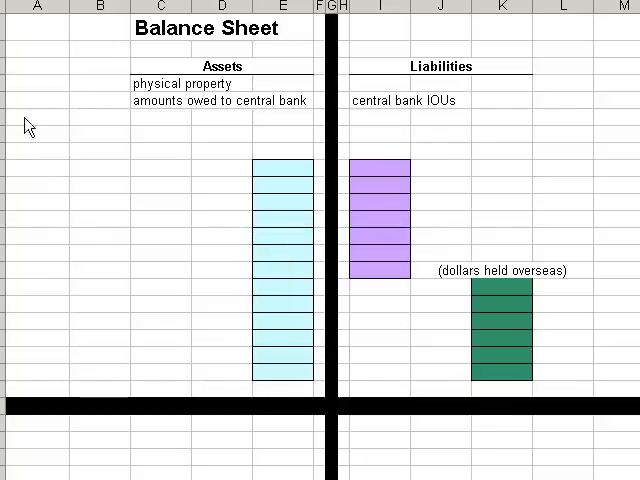
mouse_move(358, 280)
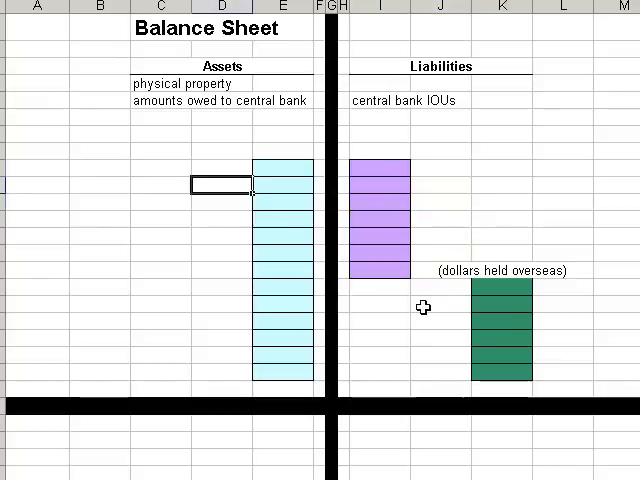
Step: Extend the purple IOU block downward and shorten the green and light blue blocks
click(496, 306)
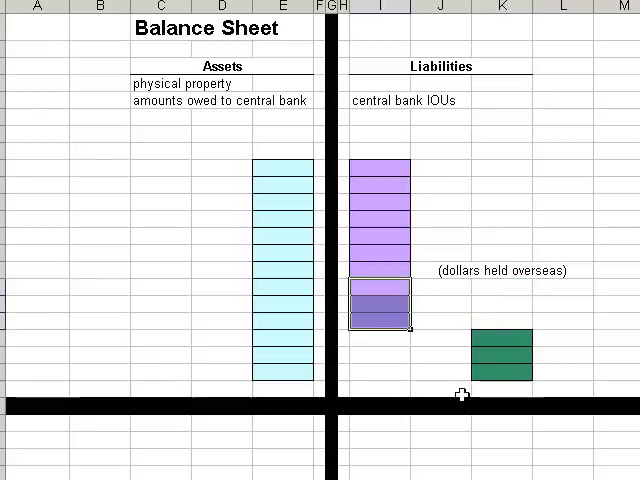
mouse_move(436, 356)
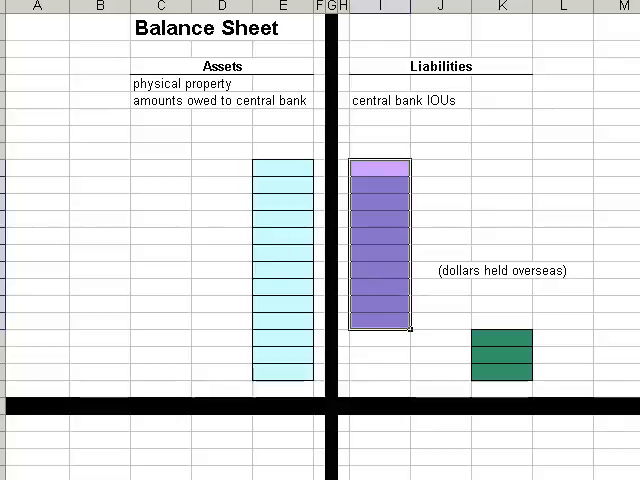
click(376, 342)
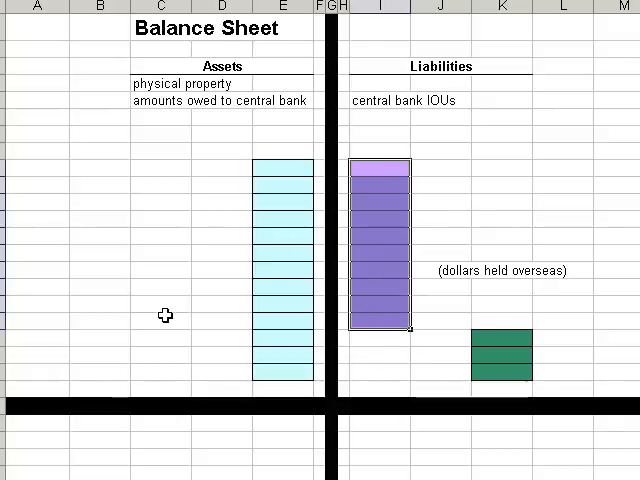
mouse_move(212, 292)
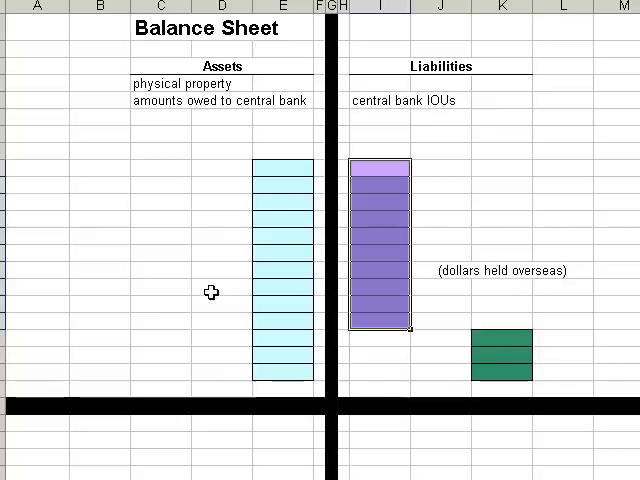
mouse_move(278, 164)
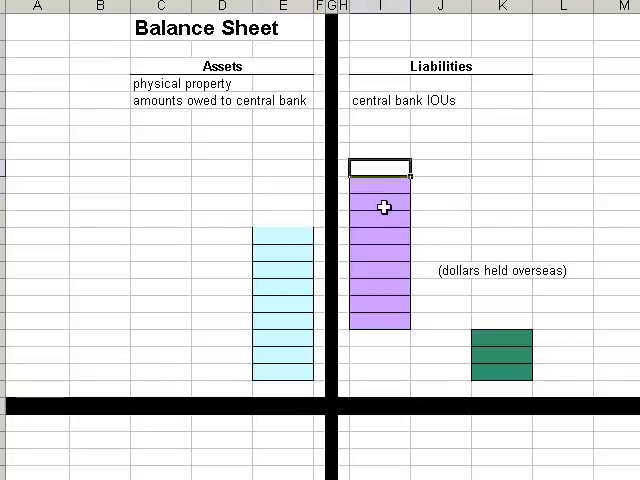
mouse_move(412, 384)
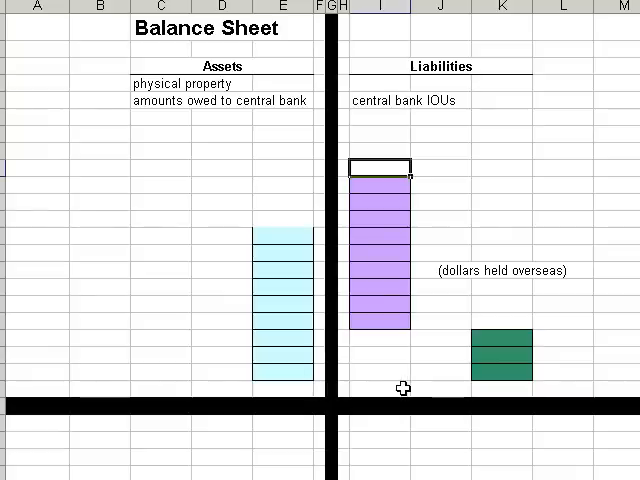
Step: Fill C13:C17 light blue with borders and label it 'Market value'
drag(378, 170, 100, 264)
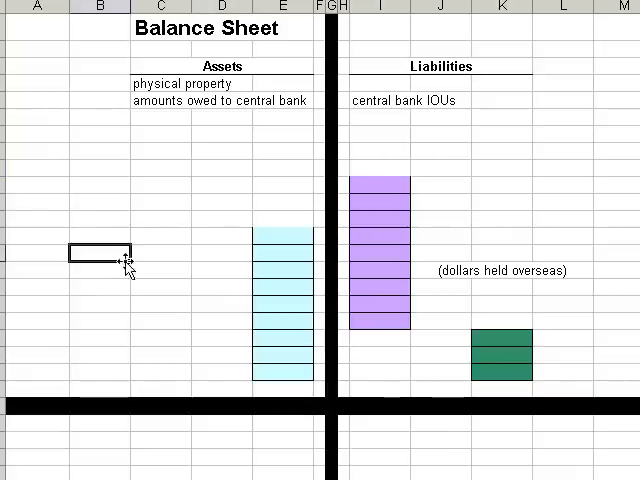
mouse_move(296, 312)
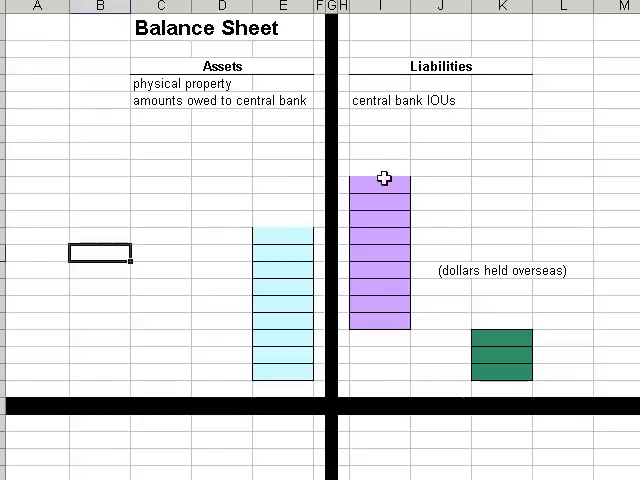
mouse_move(480, 190)
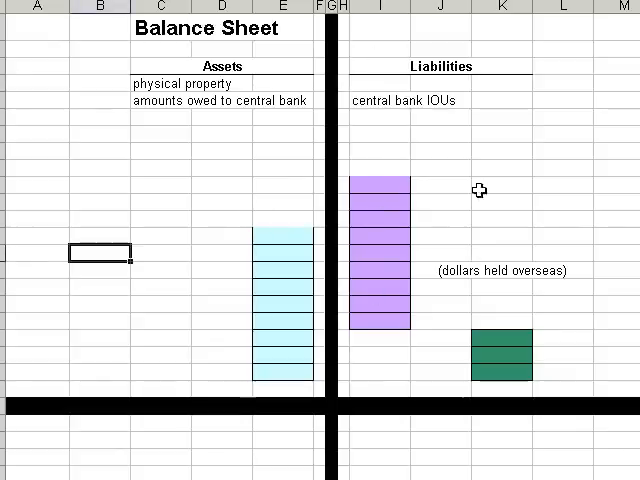
mouse_move(156, 284)
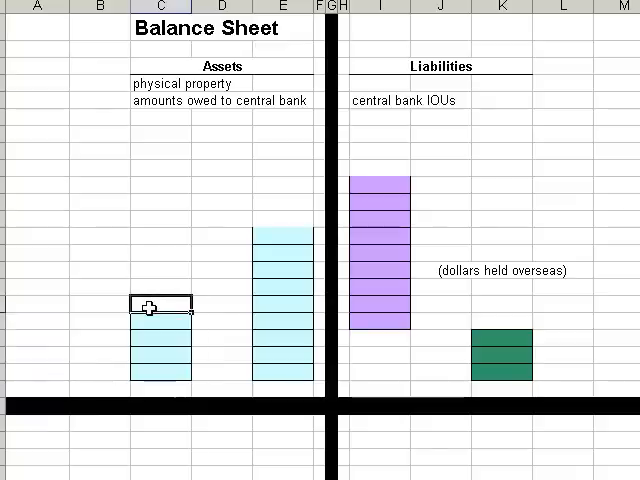
text(Market)
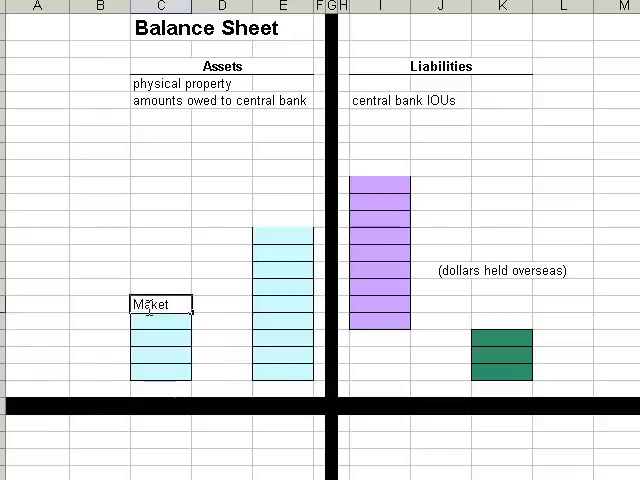
text(value)
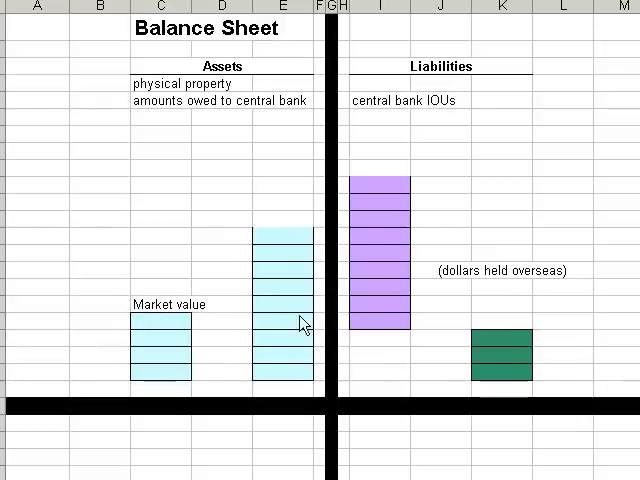
click(284, 244)
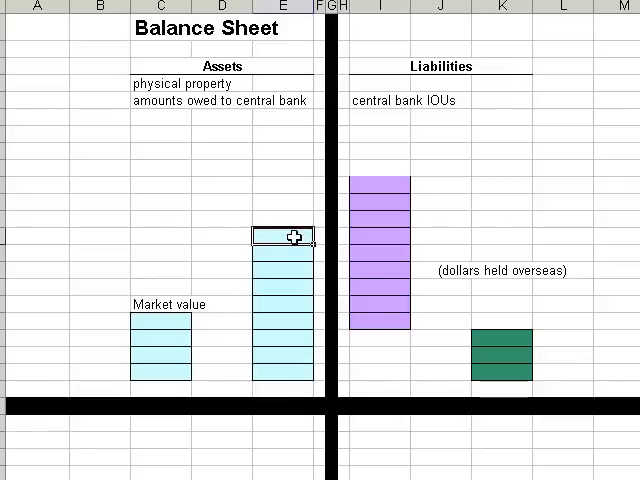
mouse_move(396, 244)
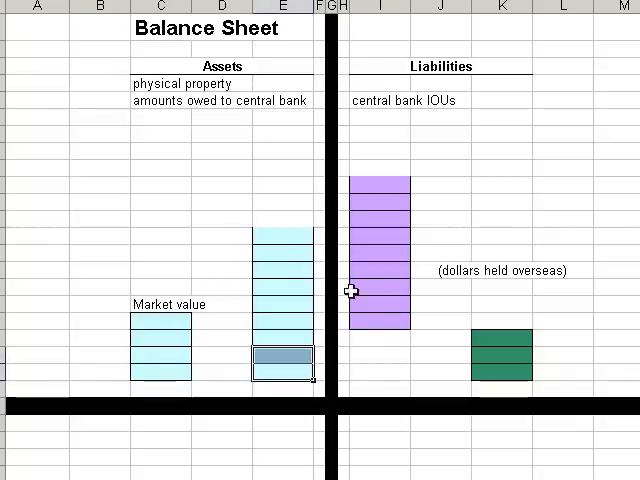
mouse_move(160, 314)
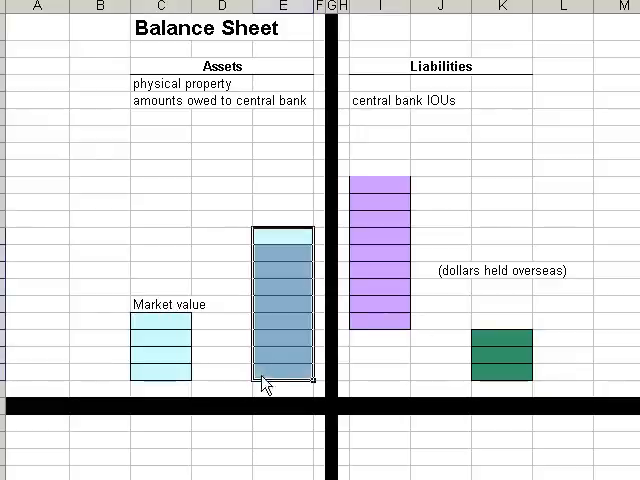
click(284, 310)
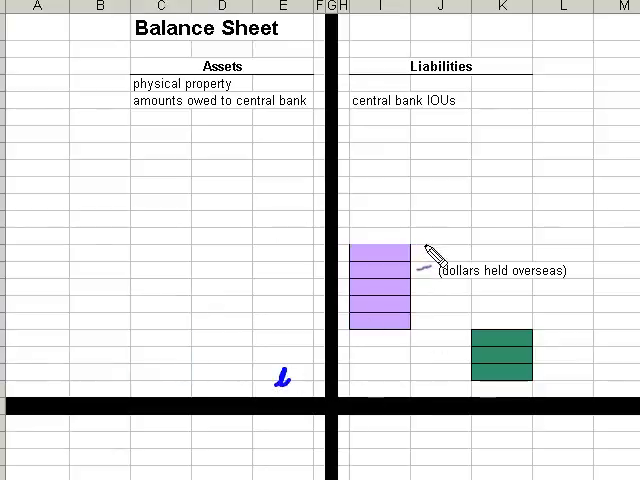
Step: Draw an annotation arrow beside the purple liabilities block with the pen
drag(428, 258, 432, 390)
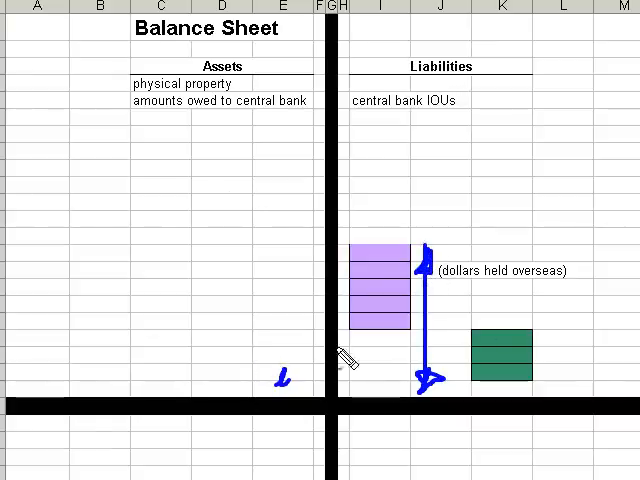
mouse_move(168, 392)
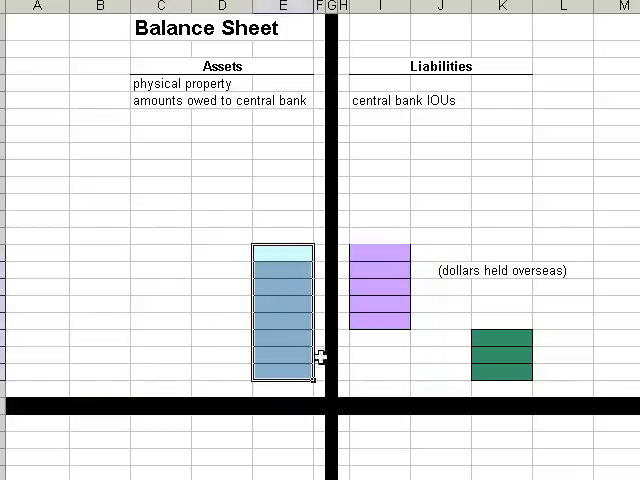
mouse_move(128, 350)
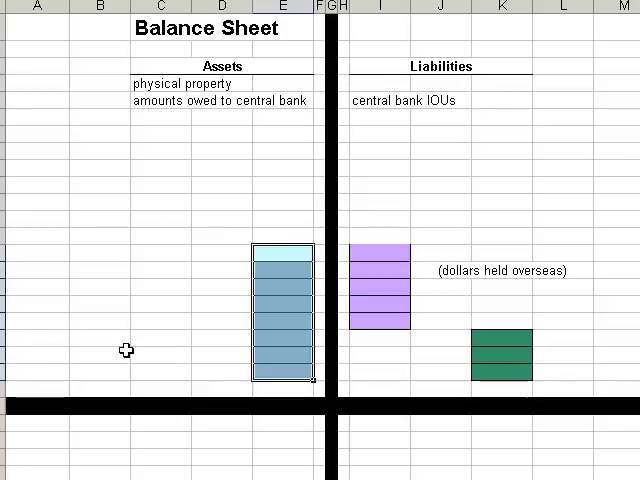
mouse_move(572, 364)
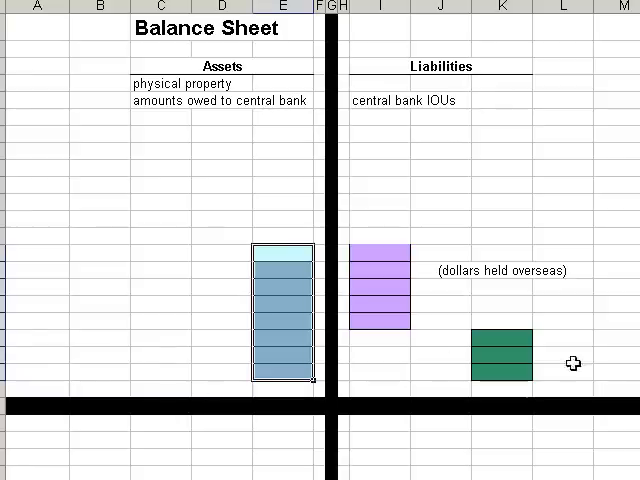